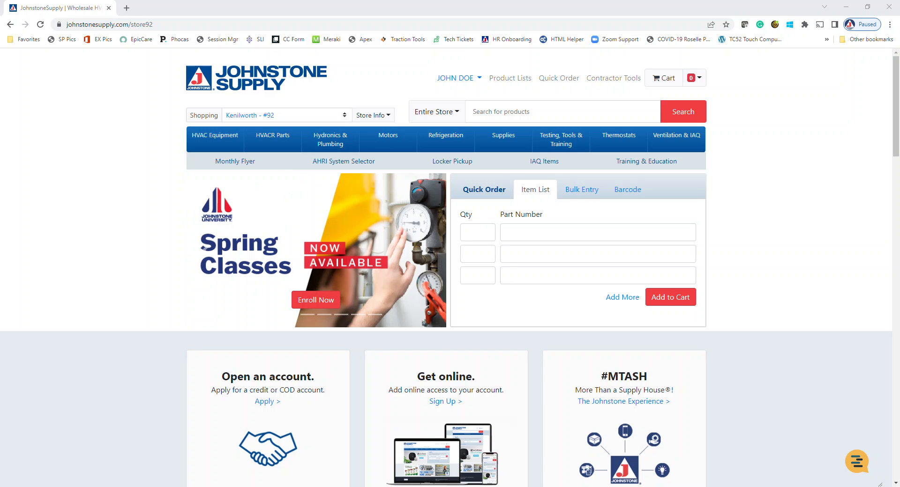
mouse_move(251, 169)
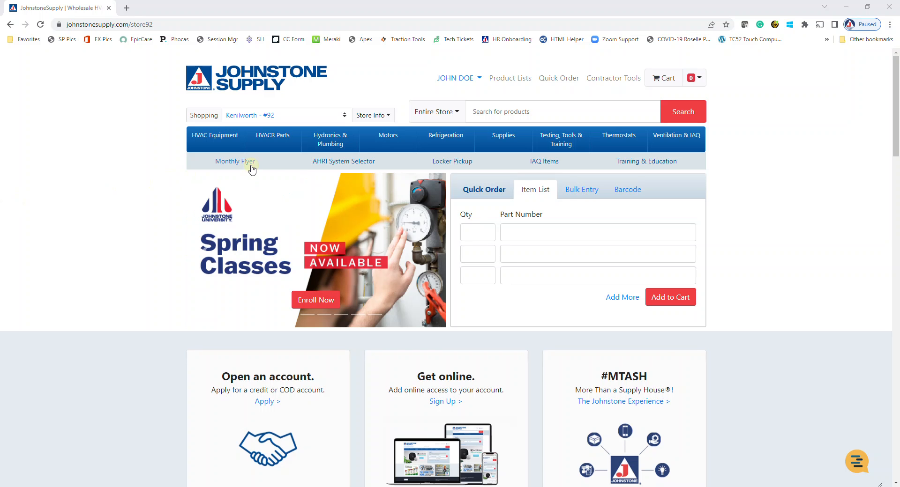
mouse_move(348, 164)
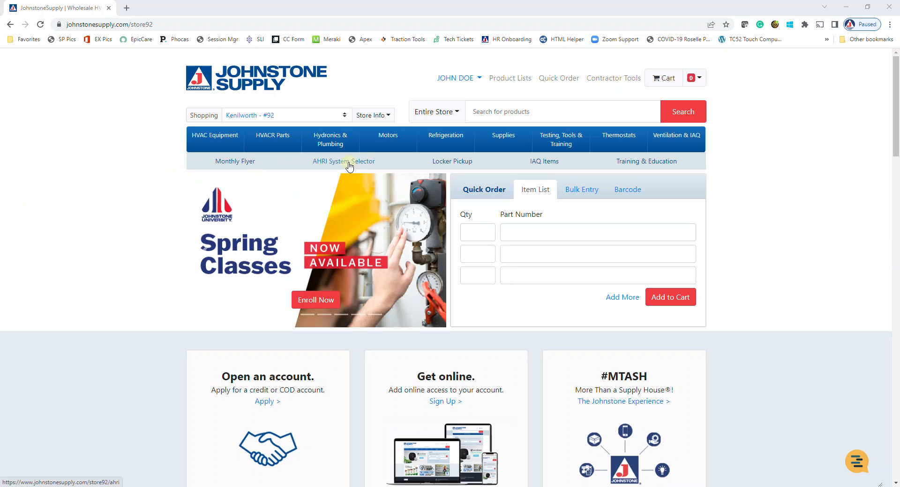
Open AHRI System Selector from the secondary navigation and scroll to the selector cards.
left_click(350, 161)
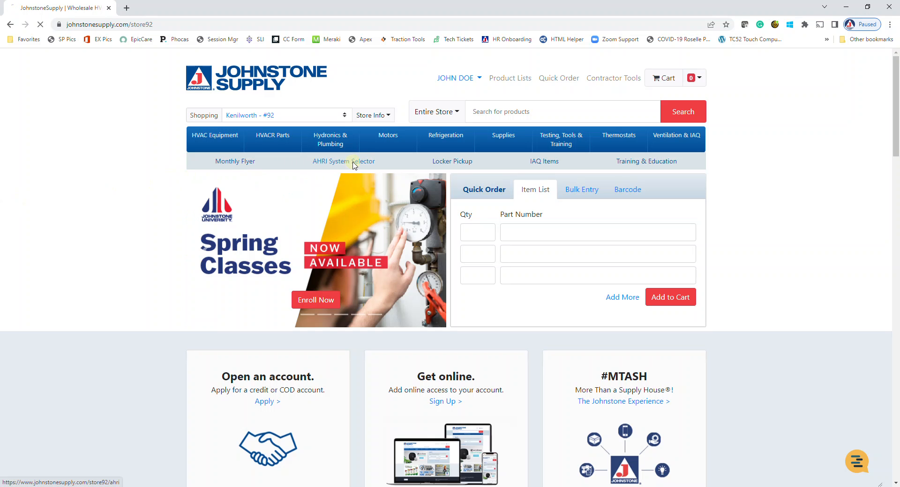
left_click(343, 161)
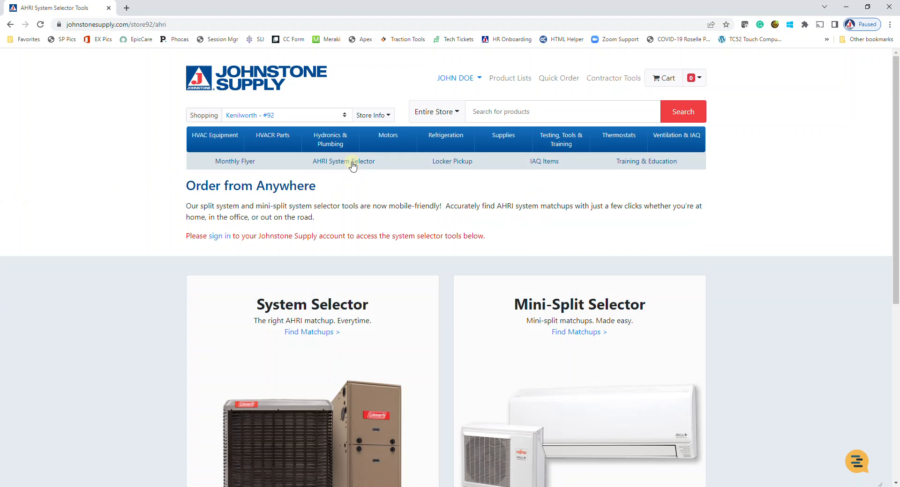
scroll("down", 3)
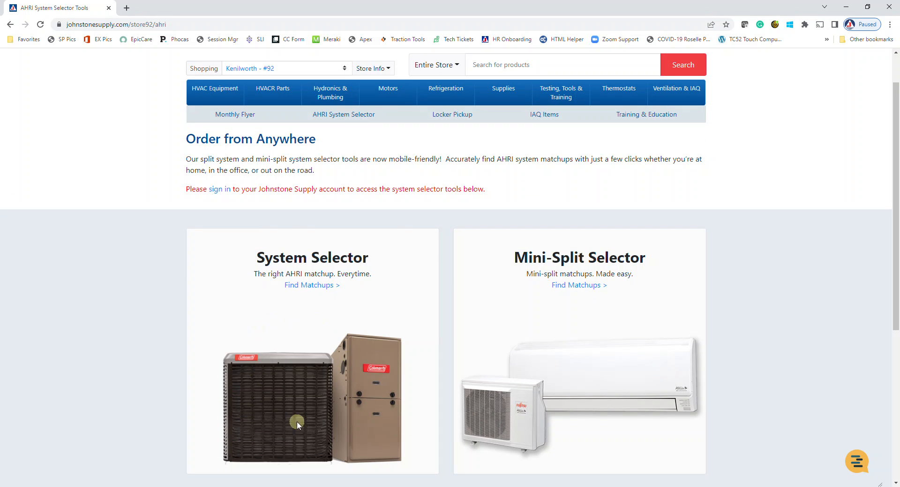
mouse_move(551, 350)
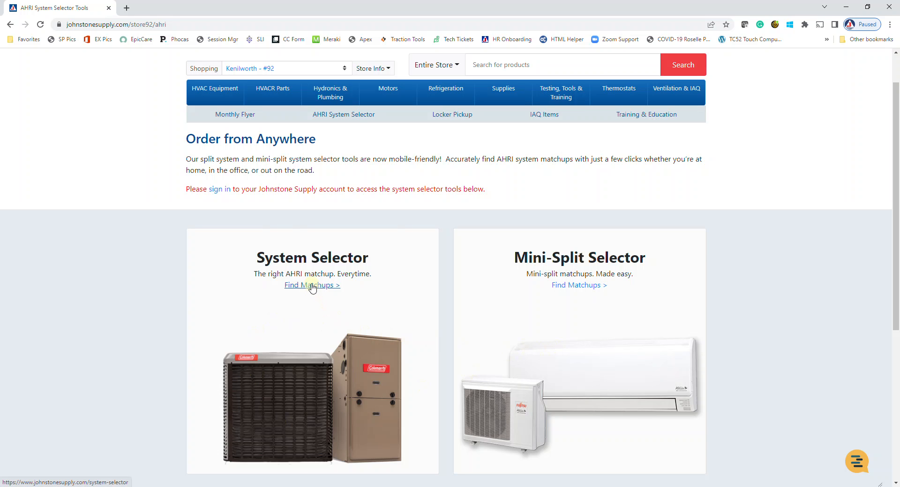
Find matchups for Coleman air conditioning systems with furnace and evaporator.
left_click(312, 285)
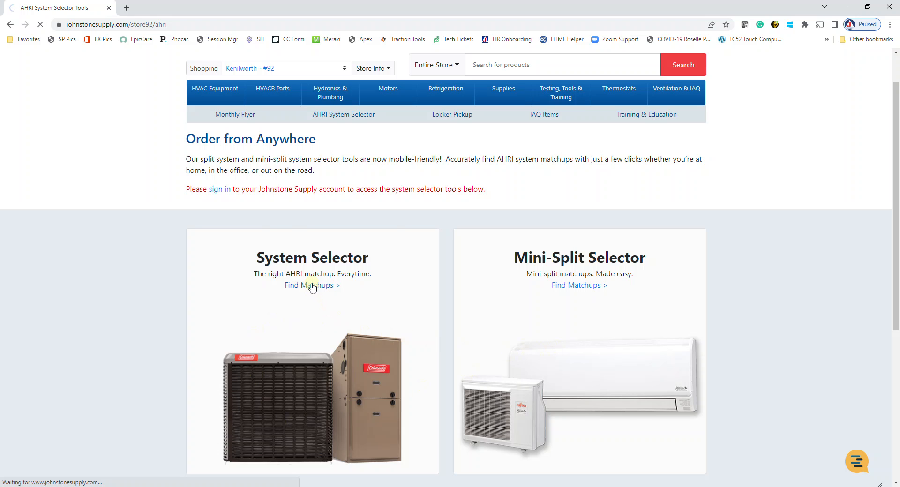
left_click(312, 285)
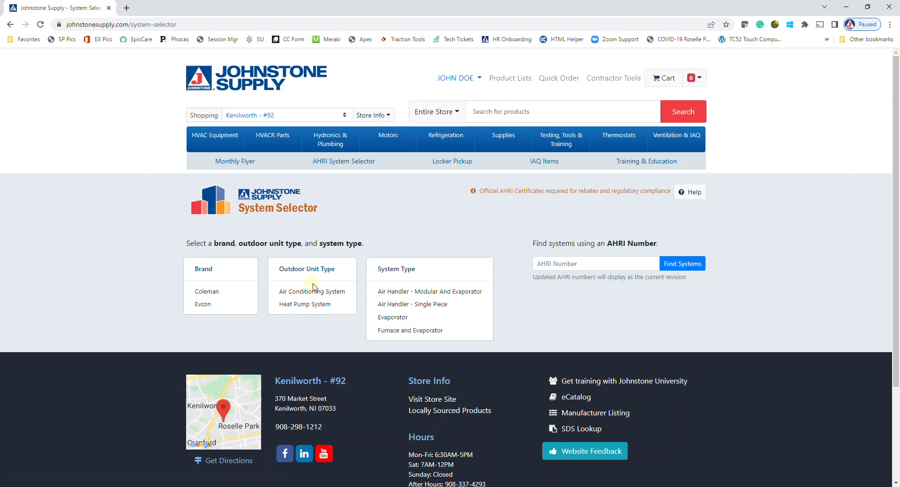
left_click(206, 291)
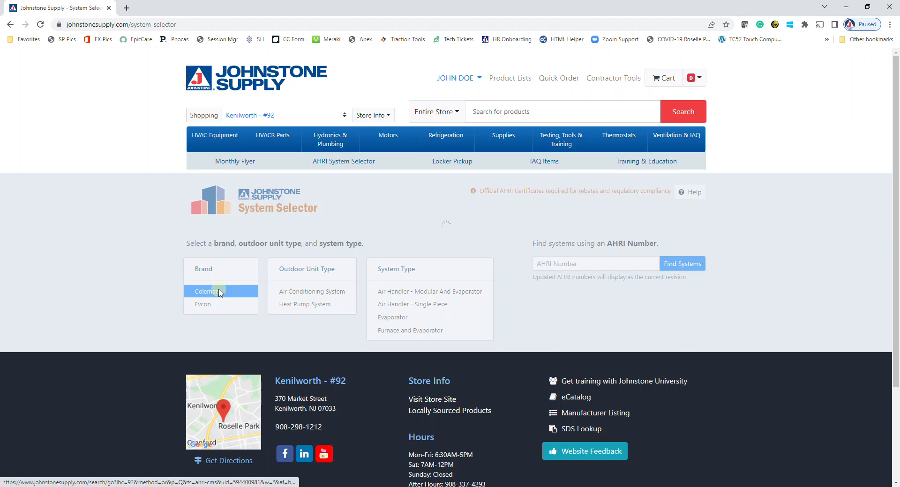
left_click(211, 291)
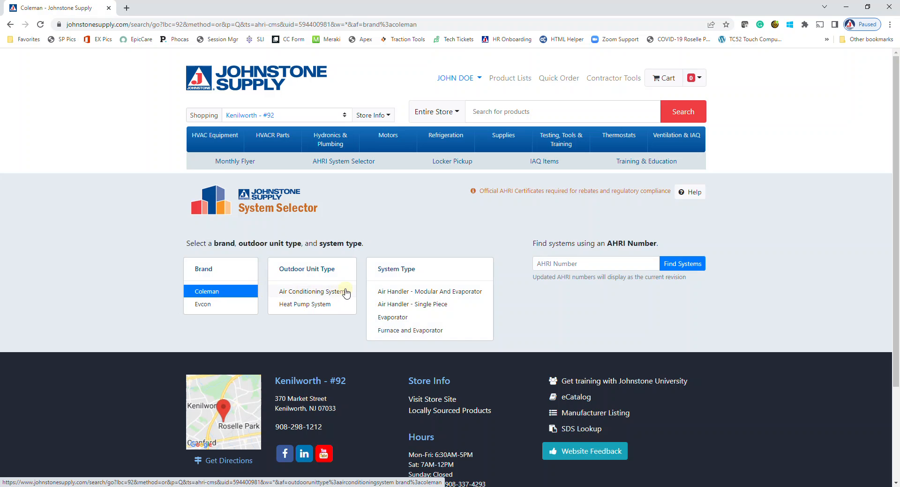
left_click(311, 291)
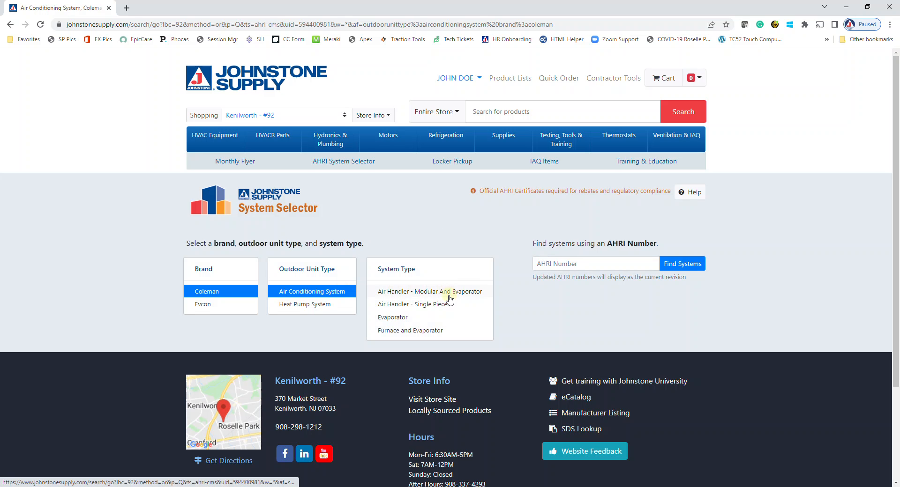
left_click(409, 330)
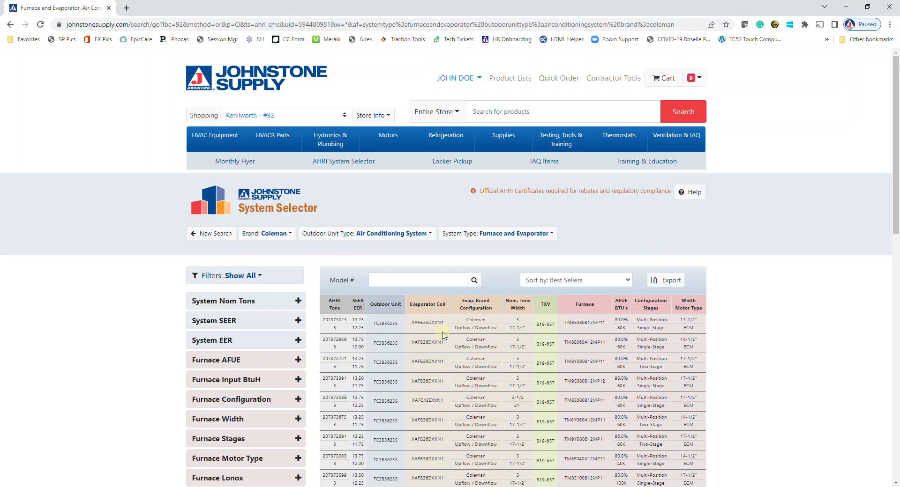
Filter results to 80% furnace AFUE and 3 nominal tons, showing 12,754 systems.
scroll("down", 3)
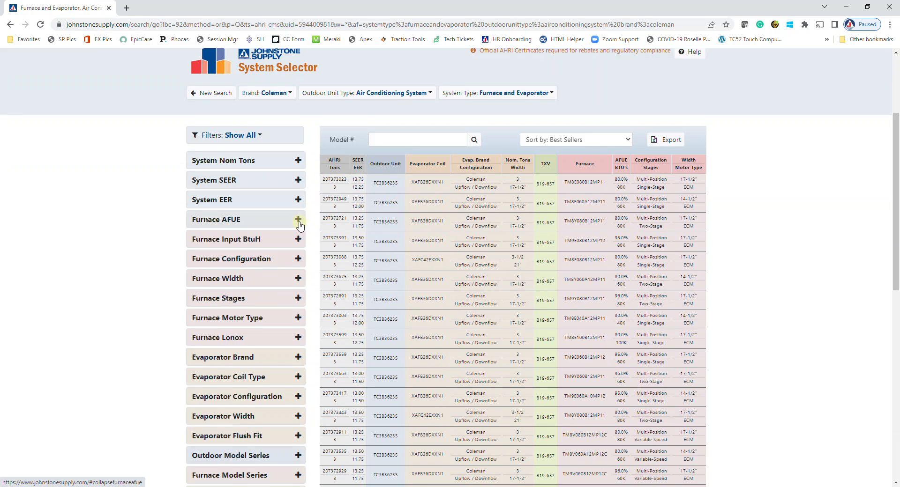
left_click(298, 220)
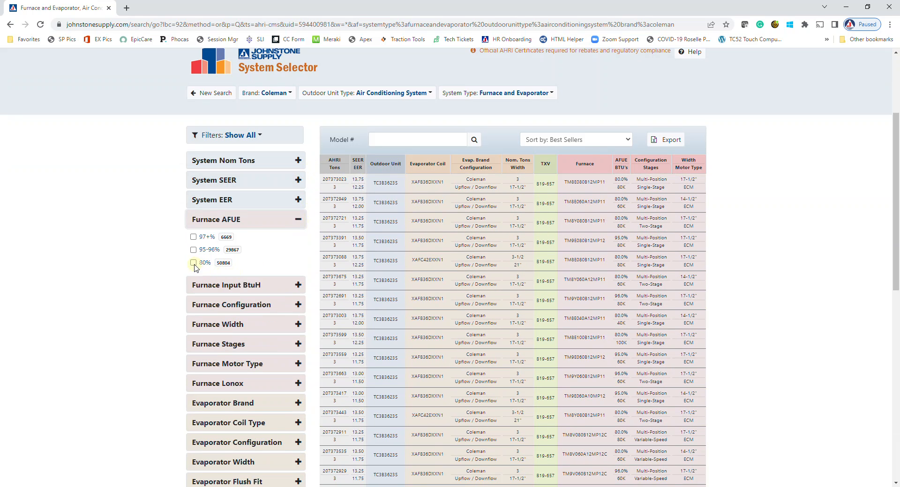
left_click(193, 262)
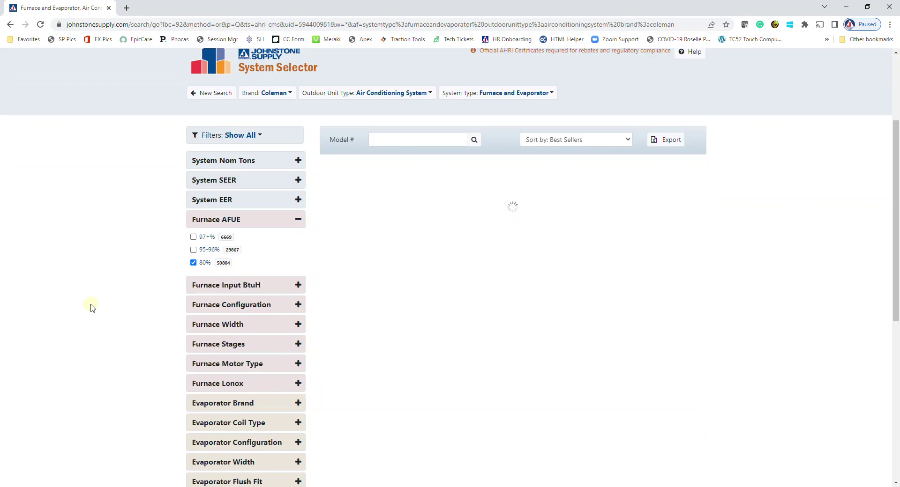
left_click(193, 263)
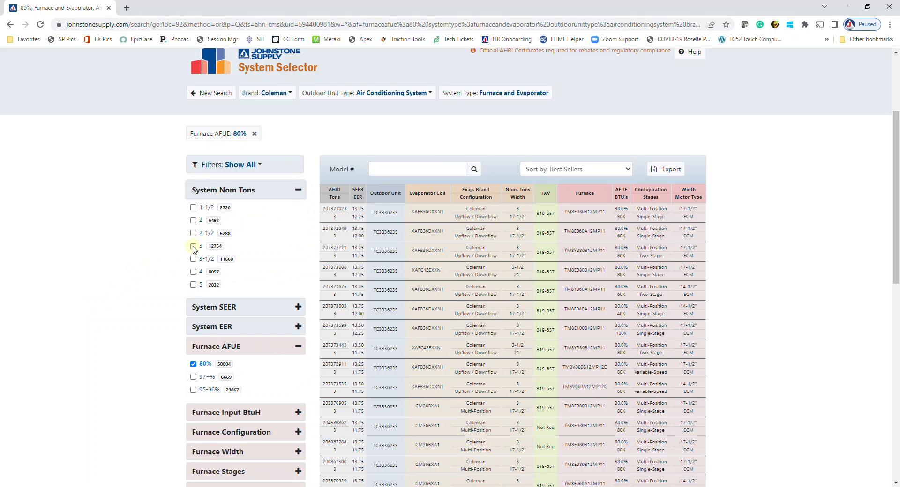
left_click(193, 246)
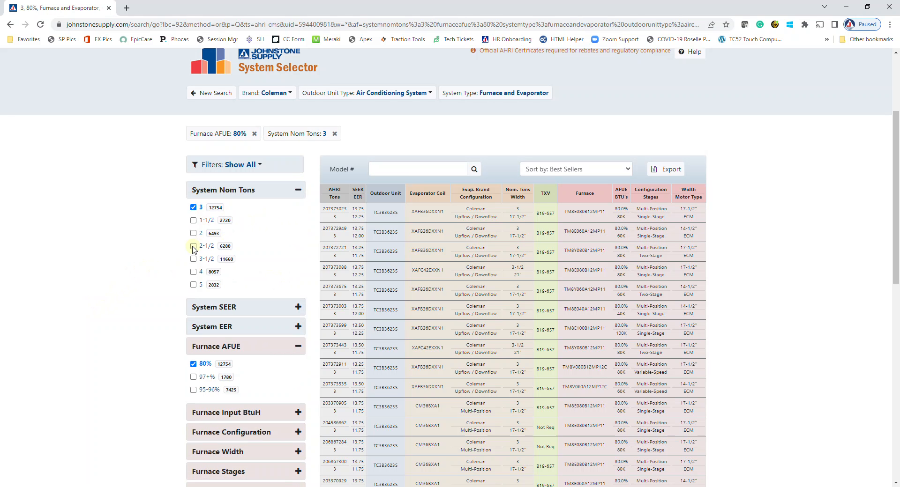
scroll("down", 3)
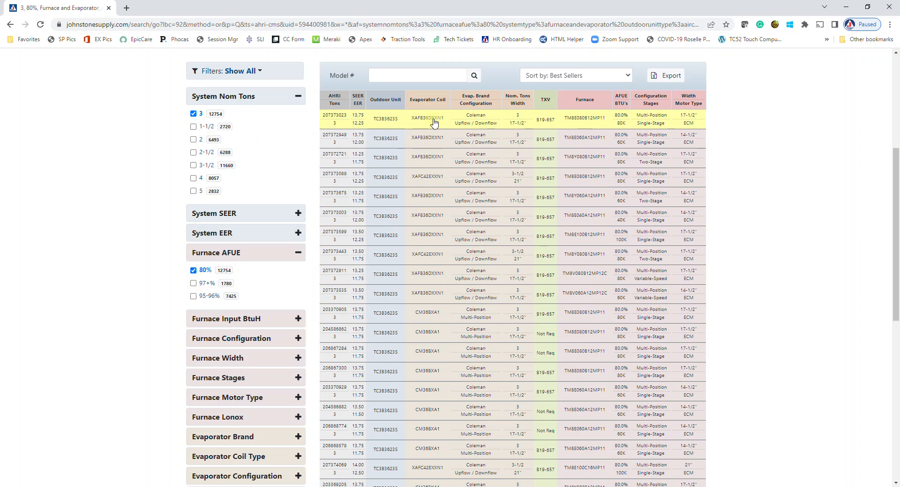
Open the top result, AHRI 207373023 at $3,195.34, in its details dialog.
left_click(433, 121)
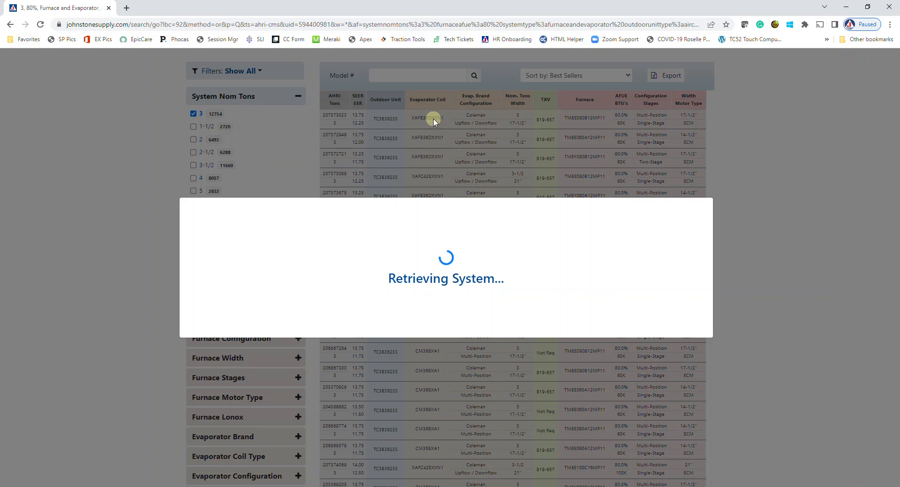
left_click(428, 119)
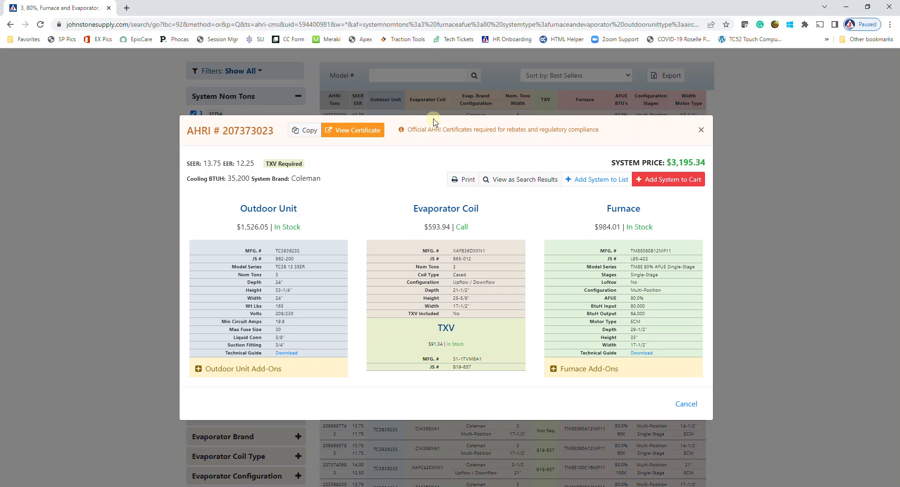
left_click(357, 130)
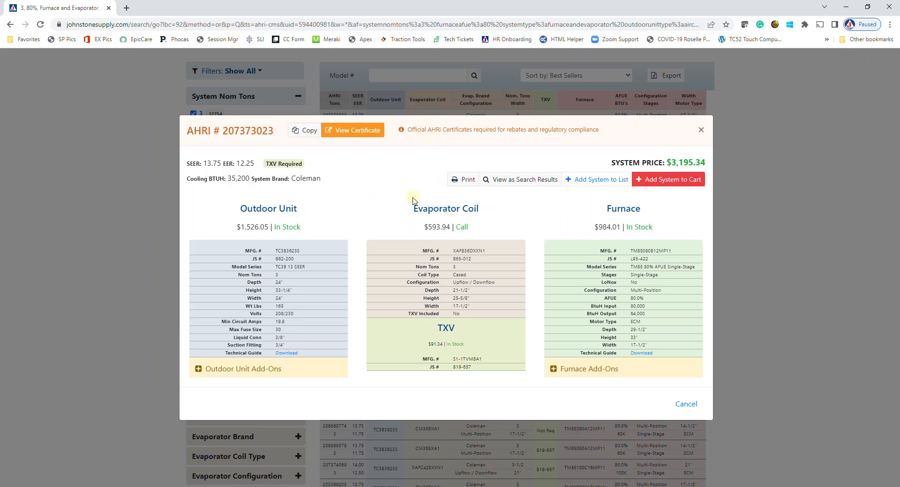
mouse_move(360, 296)
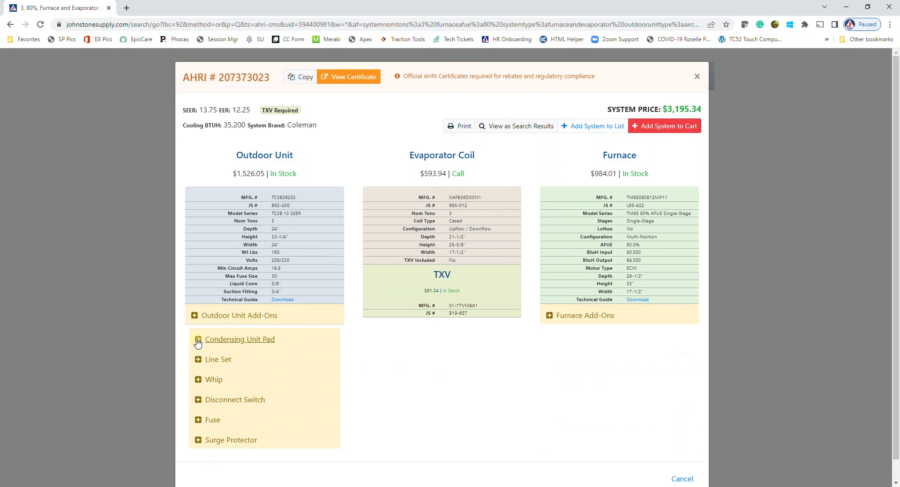
Add the 24x24x3 pad, 25 ft line set, 4' whip and AG3000 surge protector, totalling $3,451.61.
left_click(195, 340)
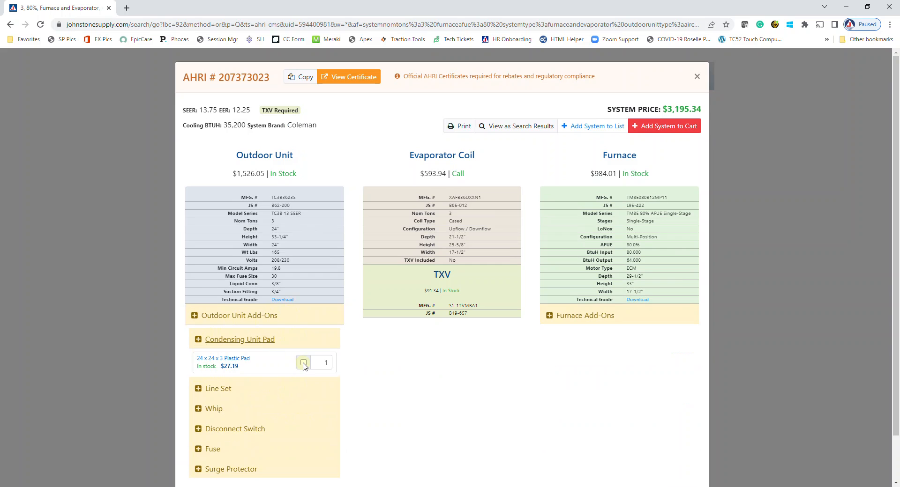
left_click(303, 362)
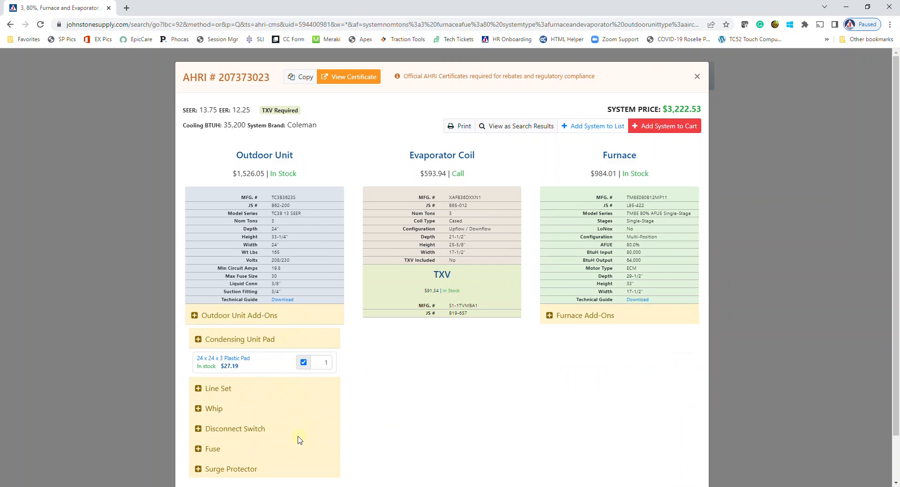
left_click(217, 388)
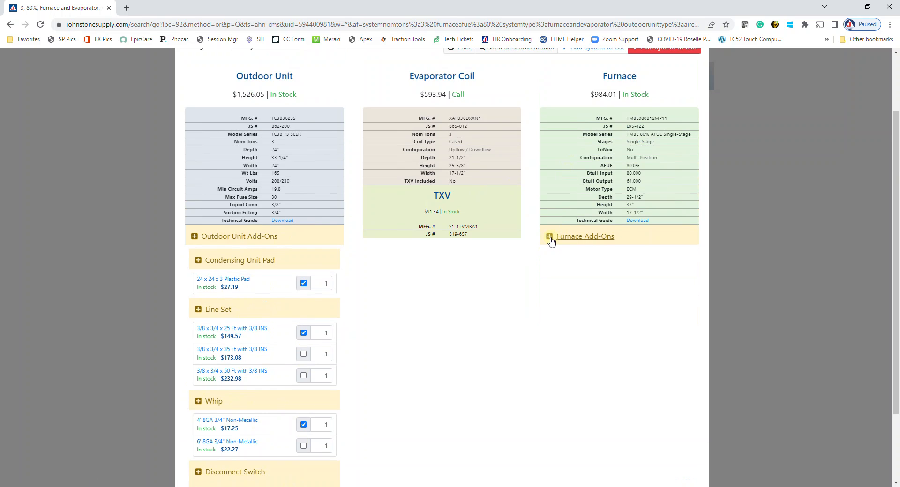
left_click(549, 236)
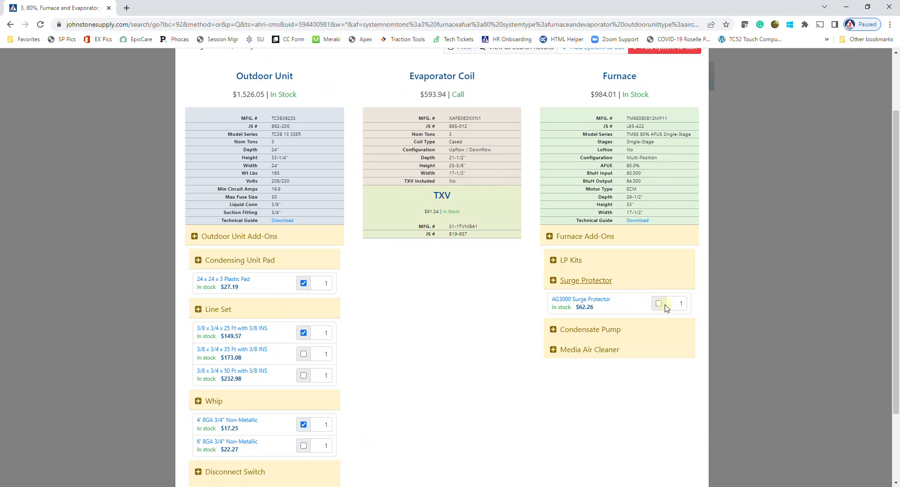
left_click(658, 303)
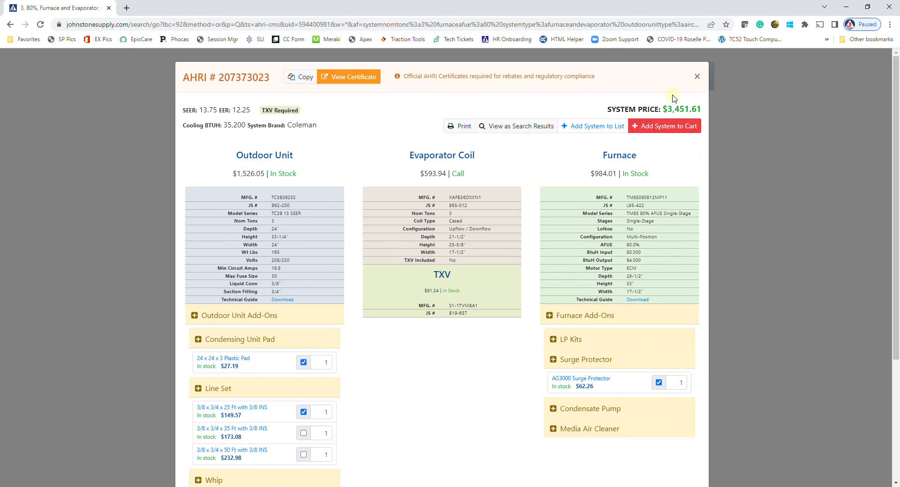
mouse_move(634, 336)
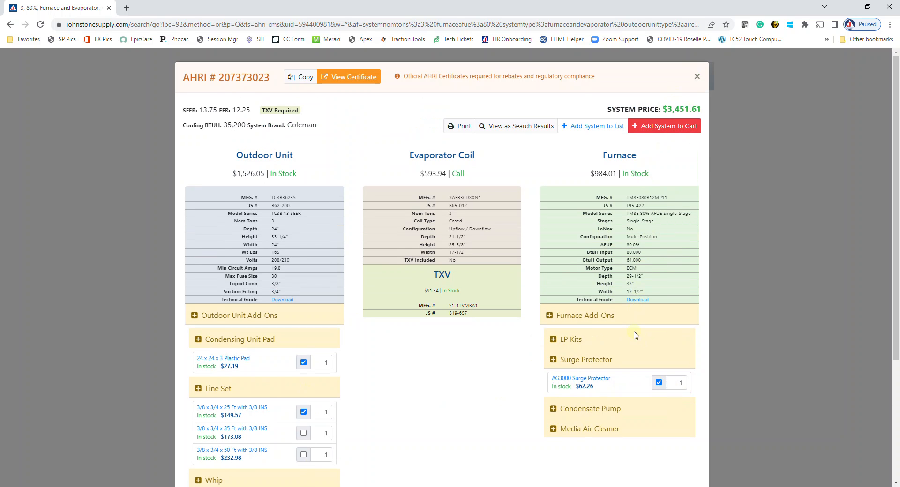
mouse_move(644, 381)
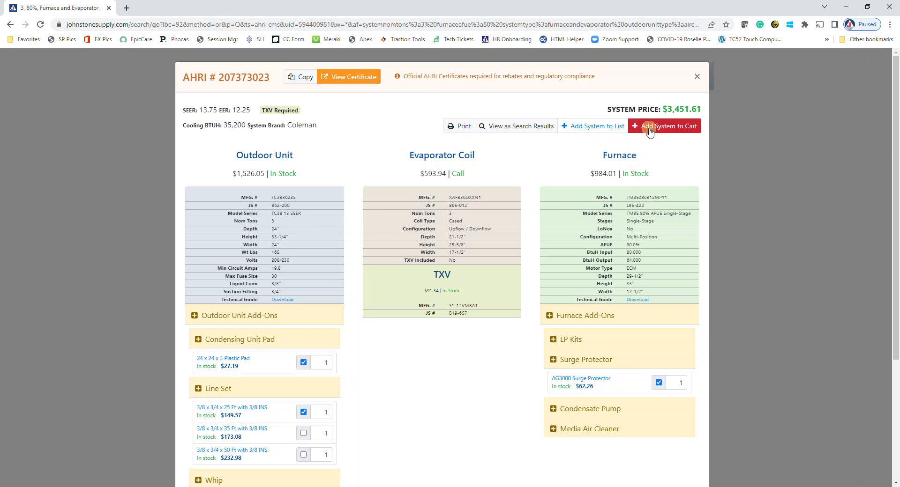
Add the system to the cart and review its 8 items totalling $3,451.61.
left_click(670, 126)
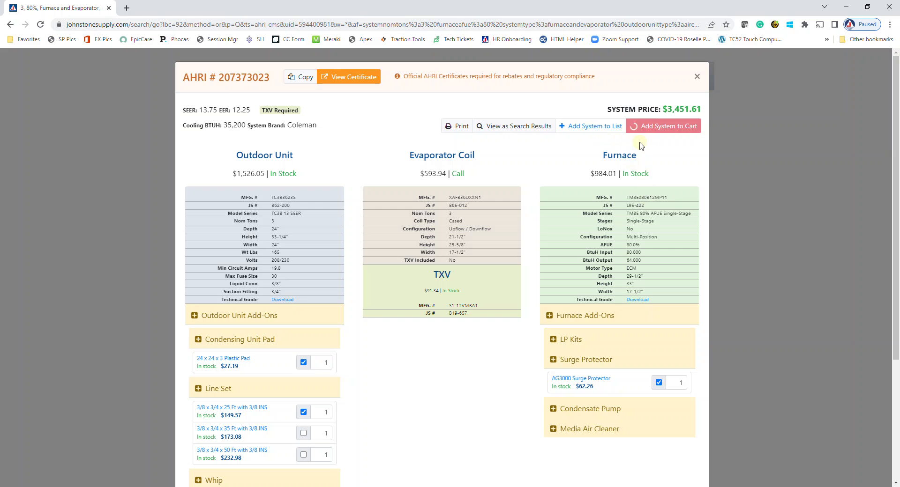
left_click(668, 126)
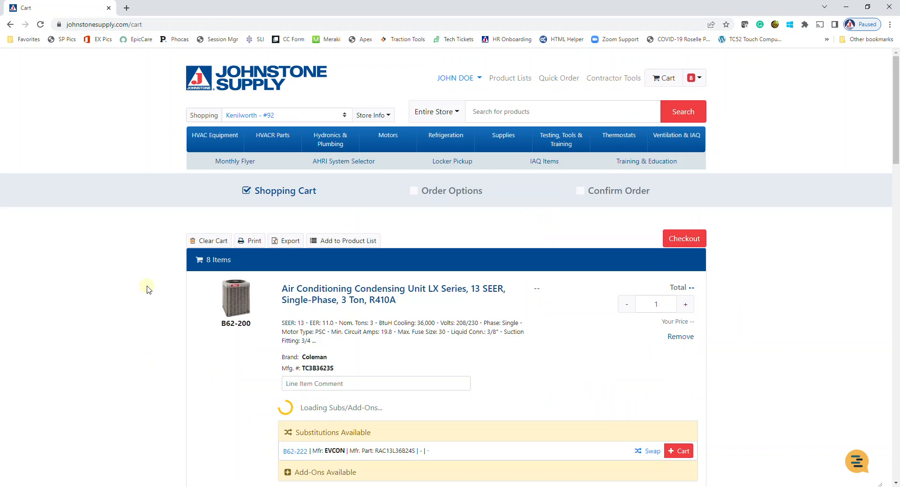
scroll("down", 3)
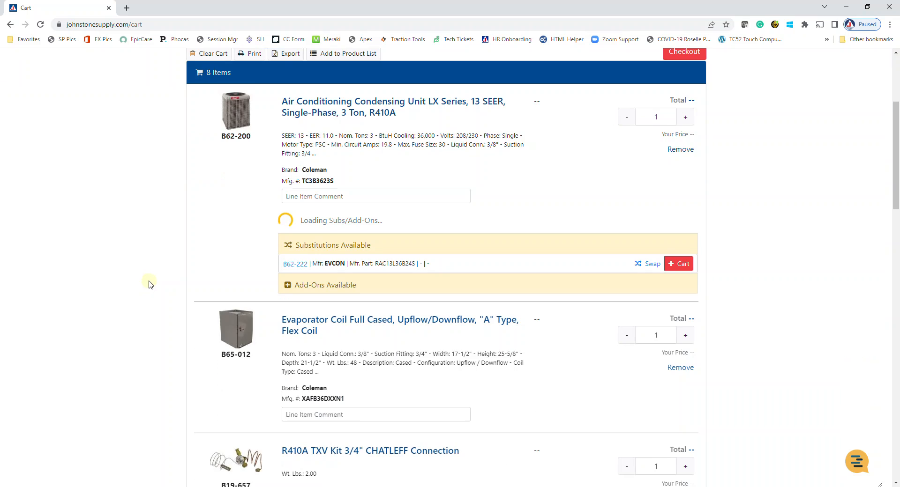
scroll("down", 3)
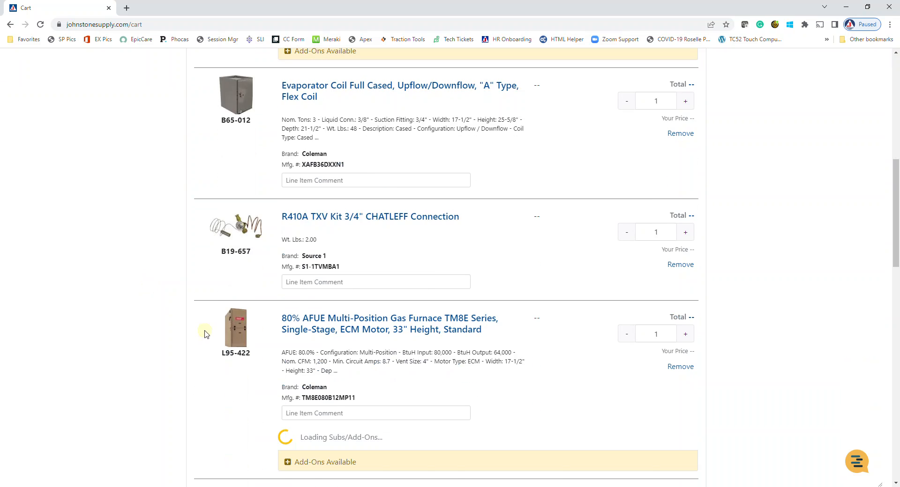
scroll("down", 3)
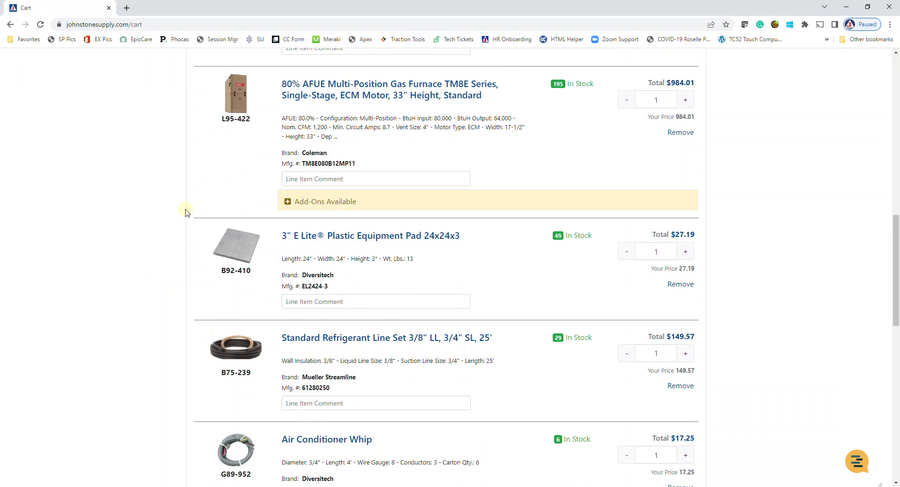
scroll("down", 3)
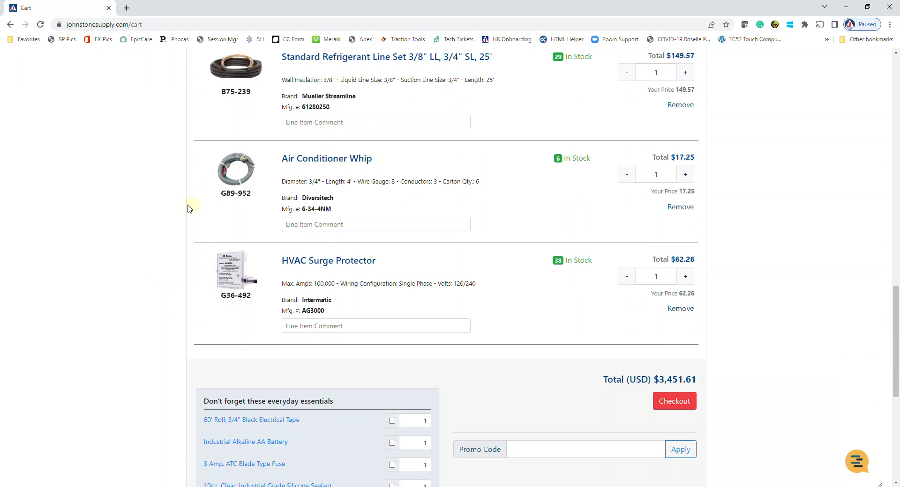
mouse_move(718, 368)
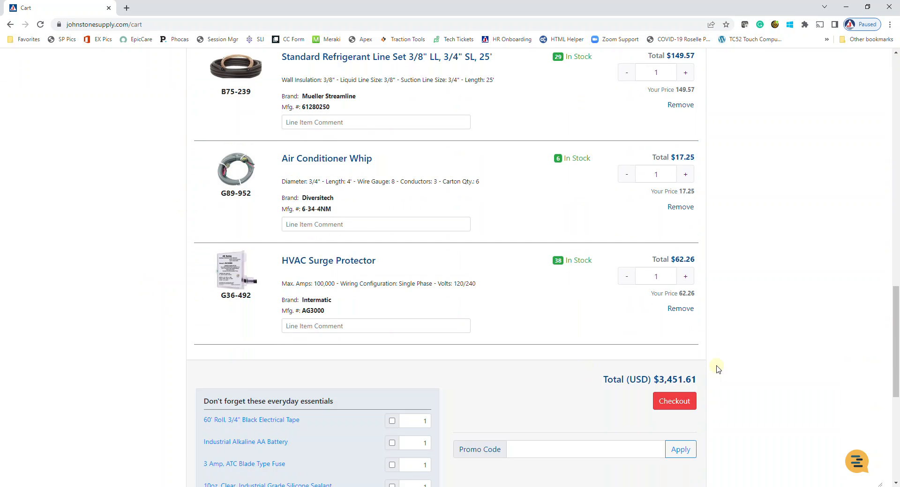